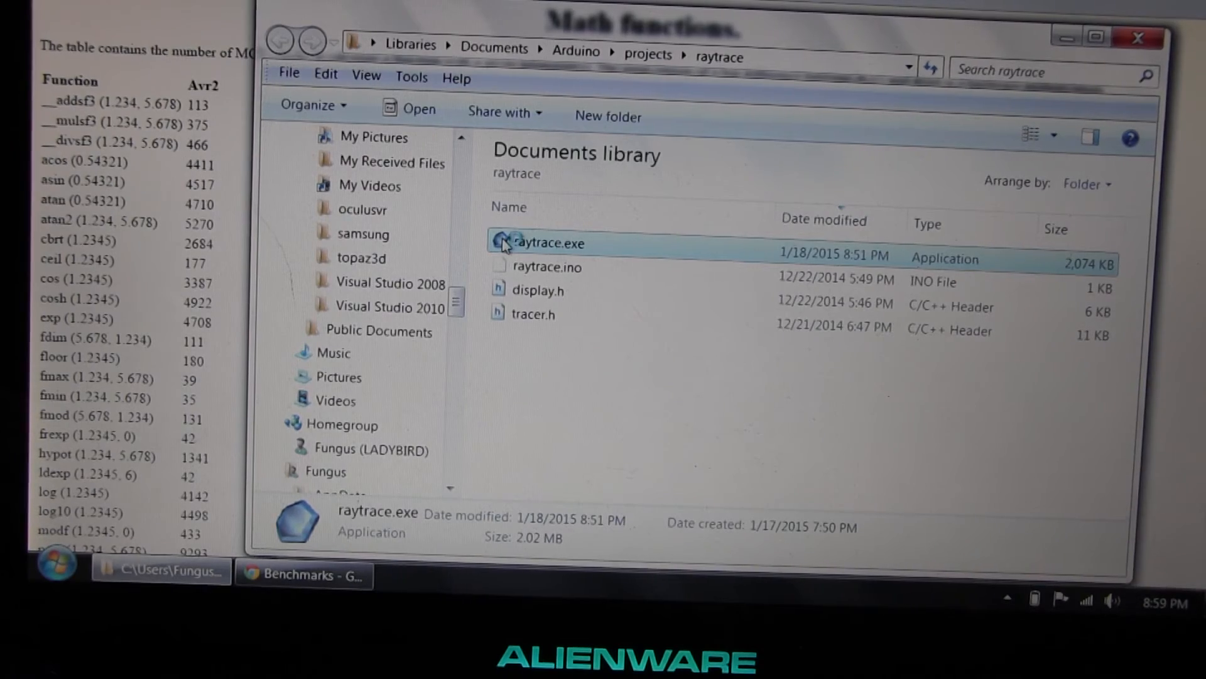
Run raytrace.exe from the raytrace project folder to render the reflective-sphere scene.
double_click(541, 243)
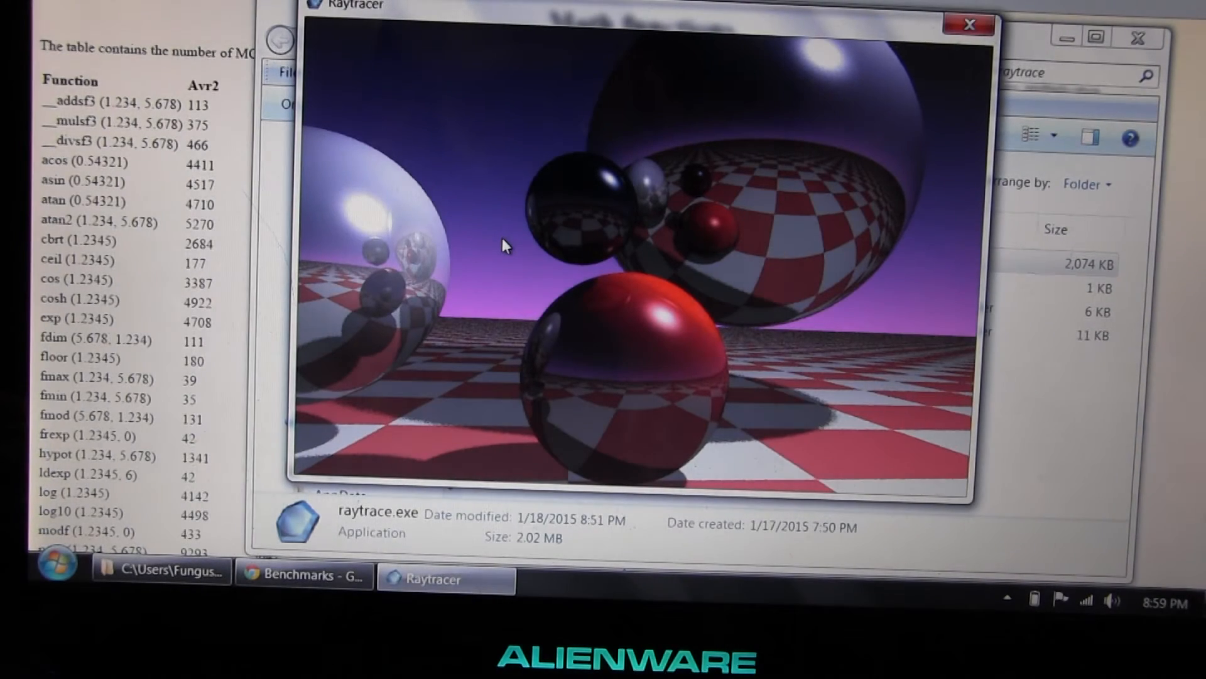